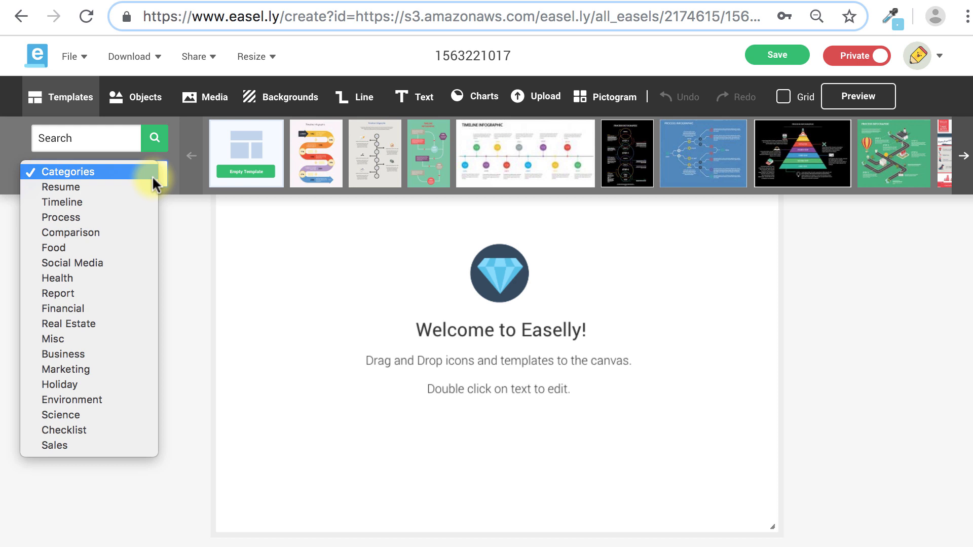
Filter templates to Resume, page forward through four sets, then back to the first.
{"action": "left_click", "coordinate": [60, 187]}
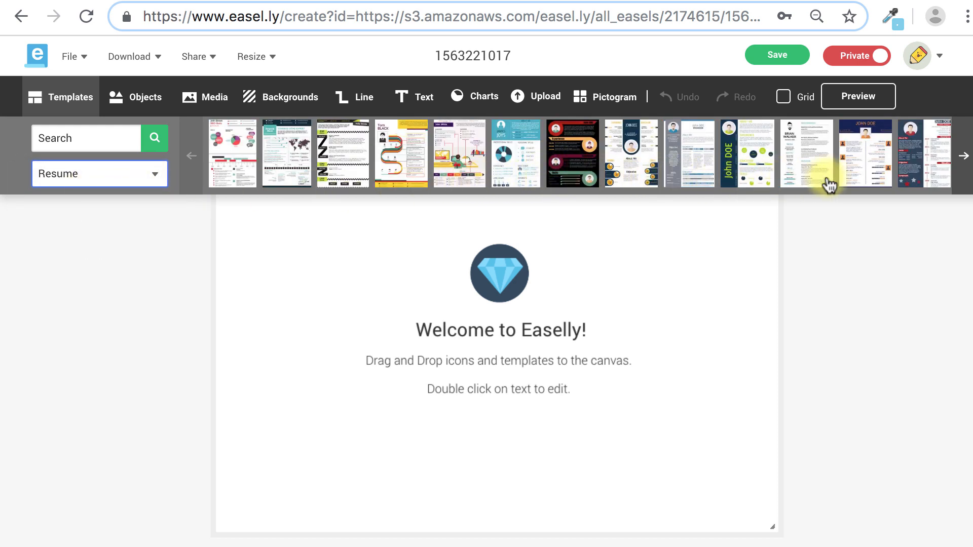
{"action": "left_click", "coordinate": [963, 155]}
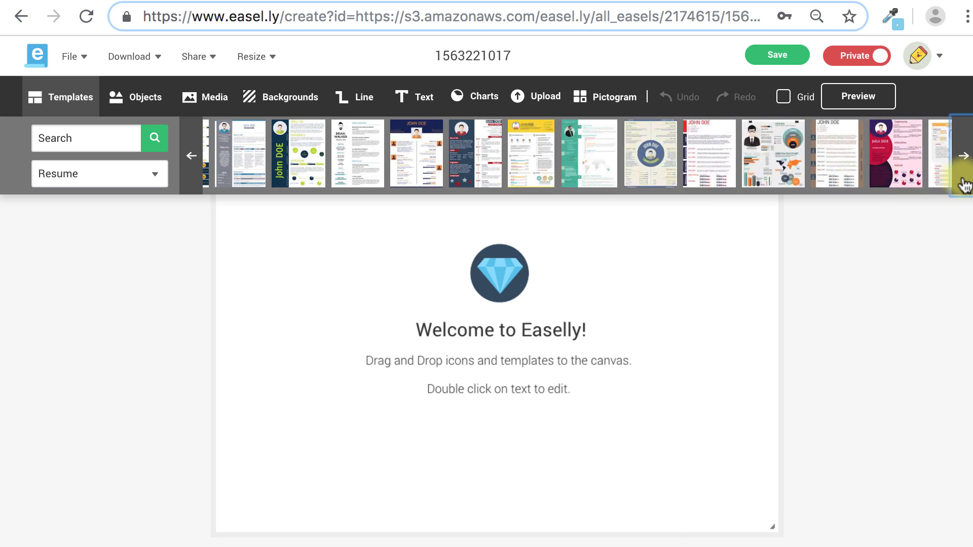
{"action": "left_click", "coordinate": [959, 155]}
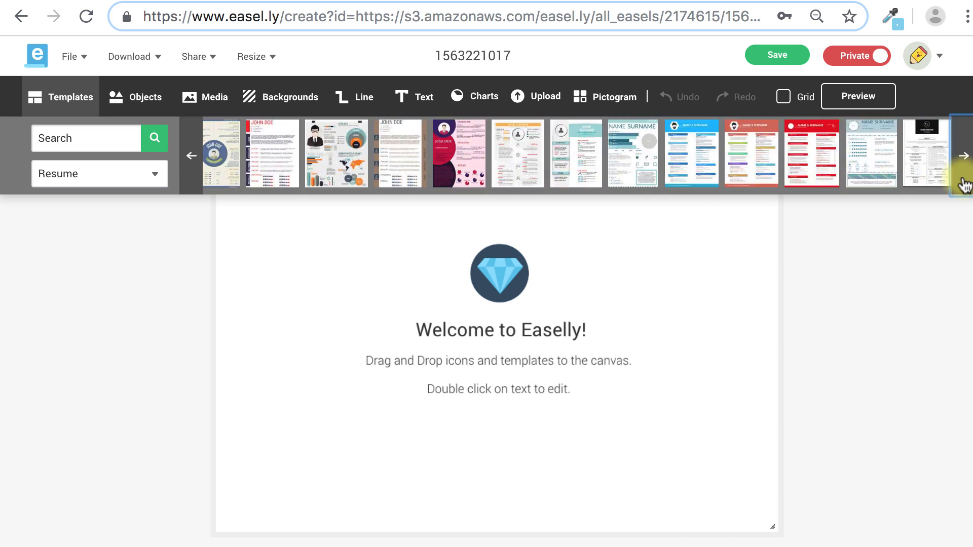
{"action": "left_click", "coordinate": [961, 155]}
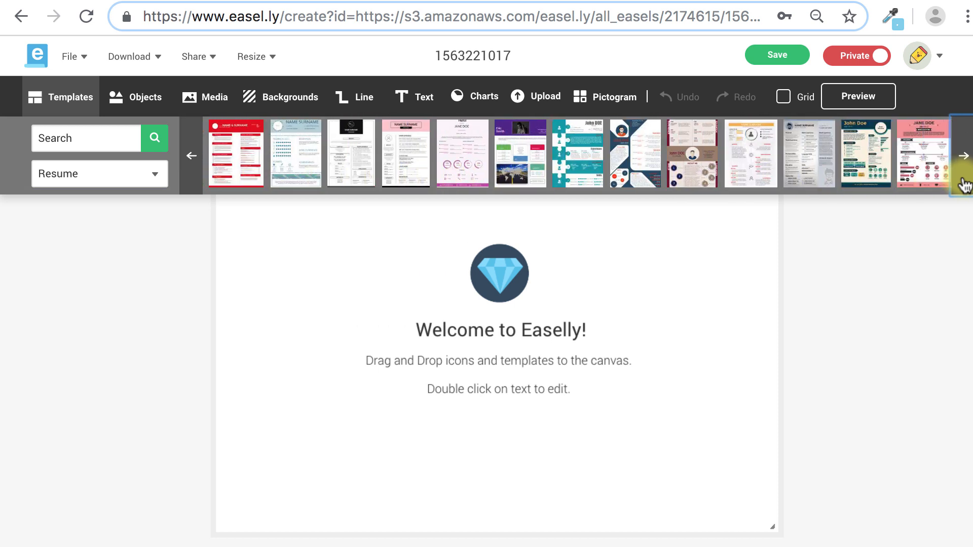
{"action": "left_click", "coordinate": [963, 155]}
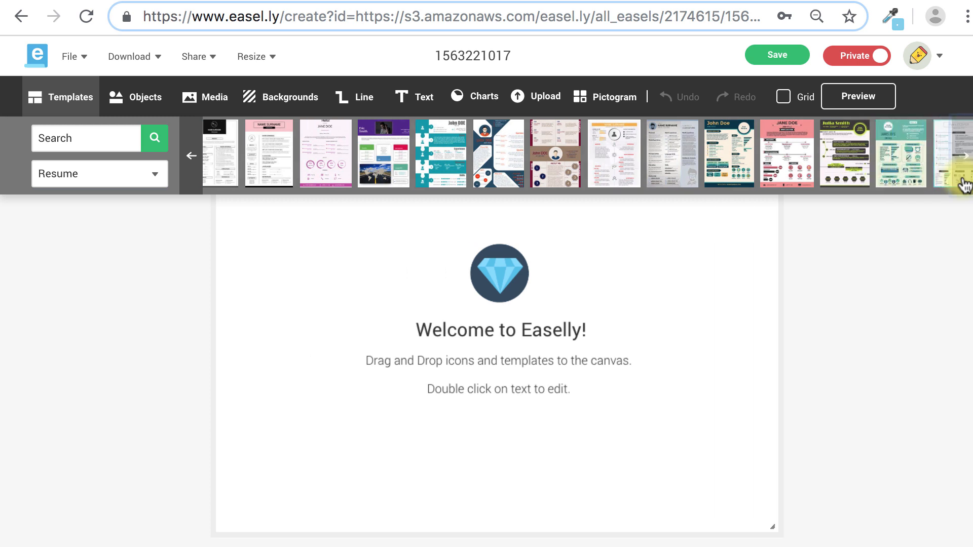
{"action": "mouse_move", "coordinate": [249, 168]}
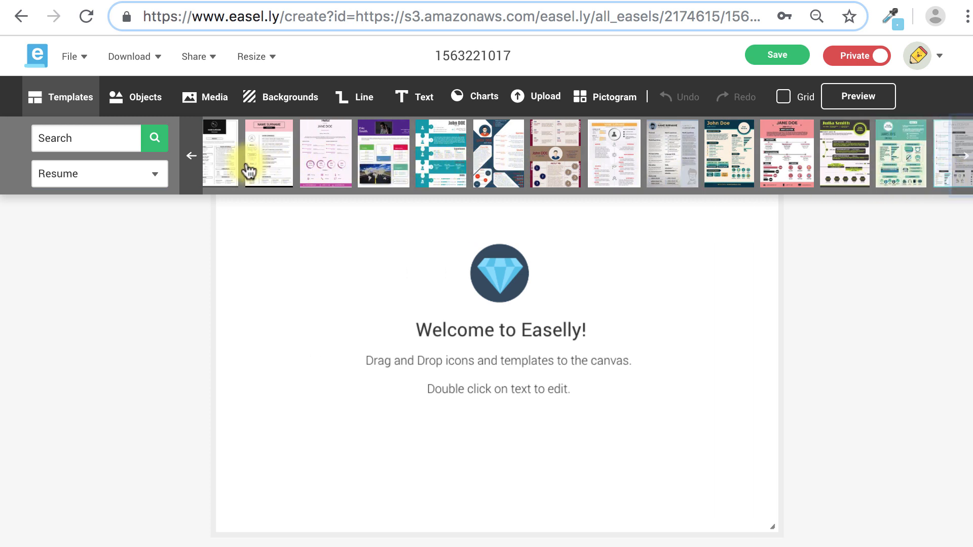
{"action": "left_click", "coordinate": [191, 155]}
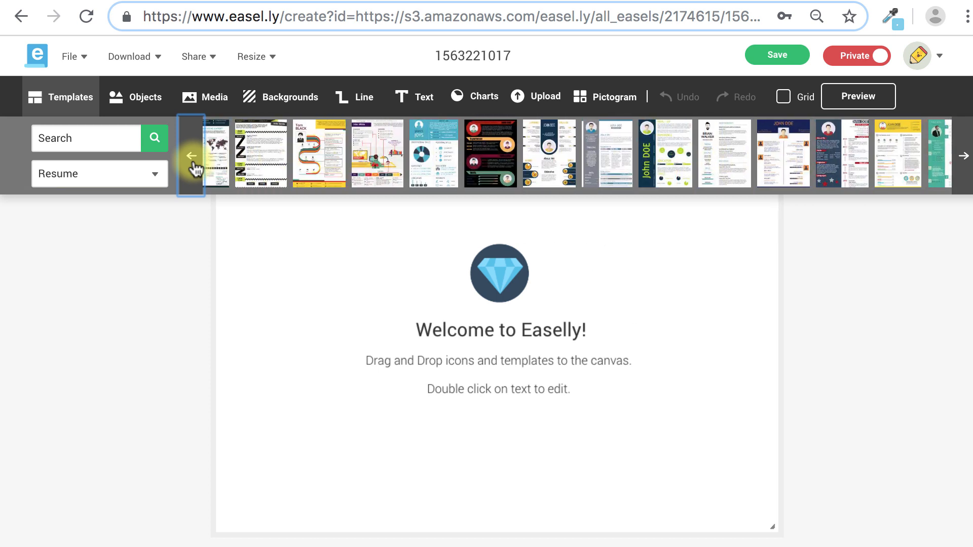
{"action": "left_click", "coordinate": [192, 155]}
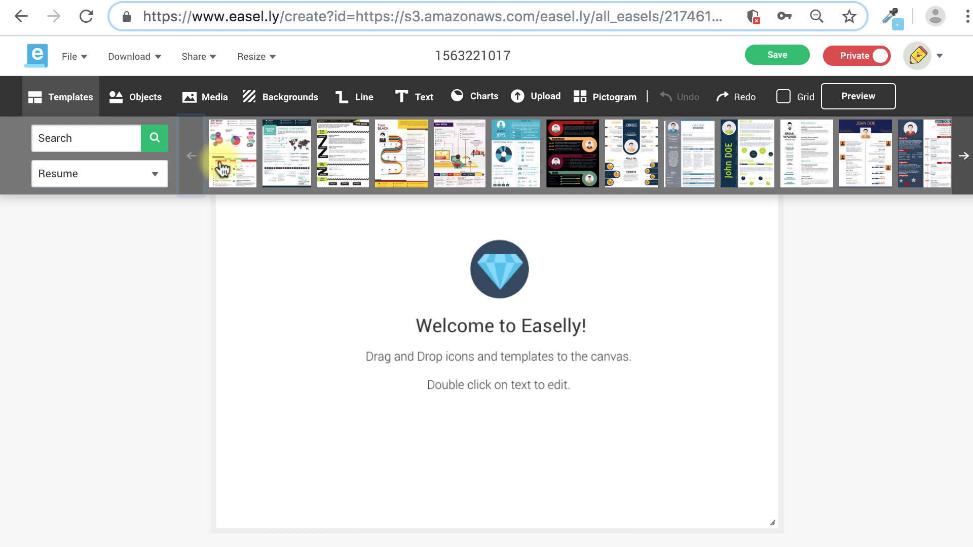
Browse further resume templates and load the John Doe resume onto the canvas.
{"action": "left_click", "coordinate": [964, 155]}
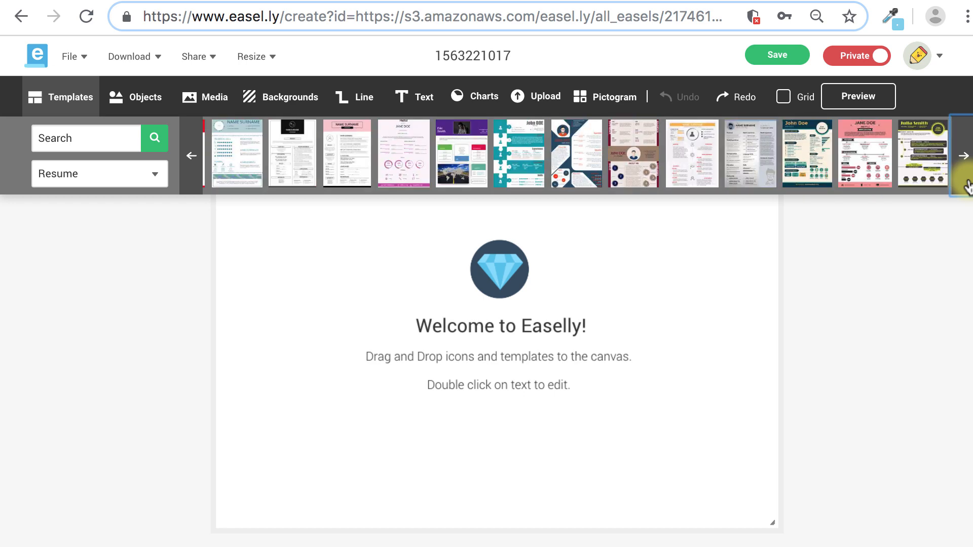
{"action": "left_click", "coordinate": [963, 156]}
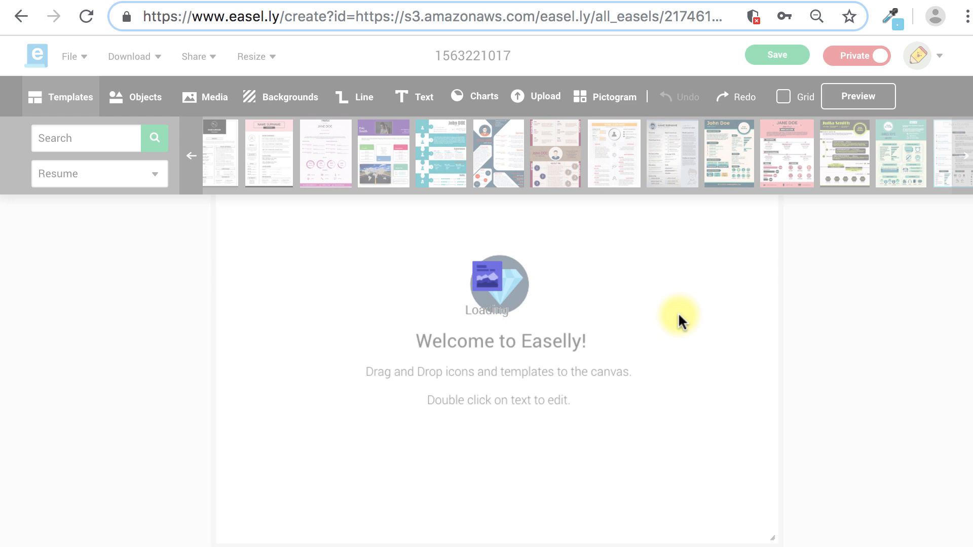
{"action": "left_click", "coordinate": [268, 153]}
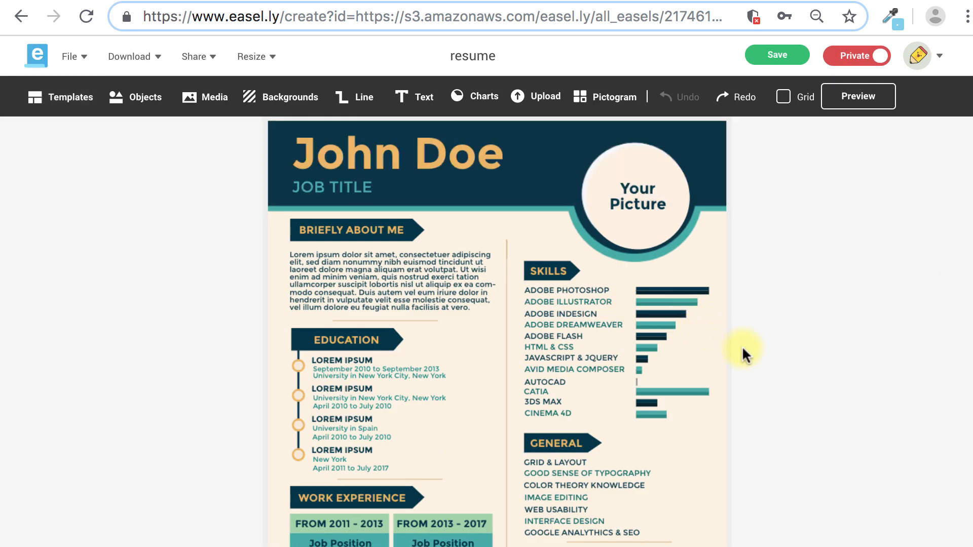
{"action": "left_click", "coordinate": [281, 96]}
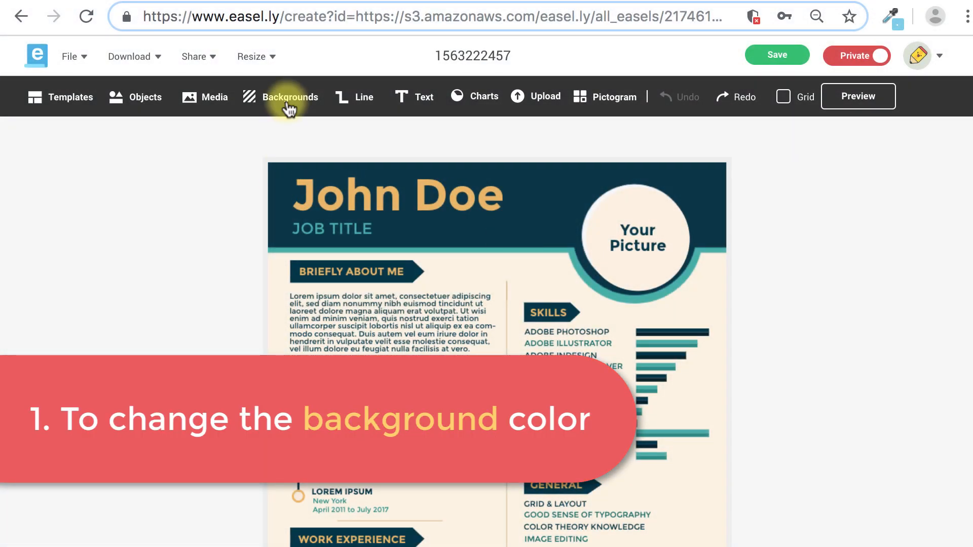
Open the background options and pick a hue in the colour picker.
{"action": "left_click", "coordinate": [280, 96]}
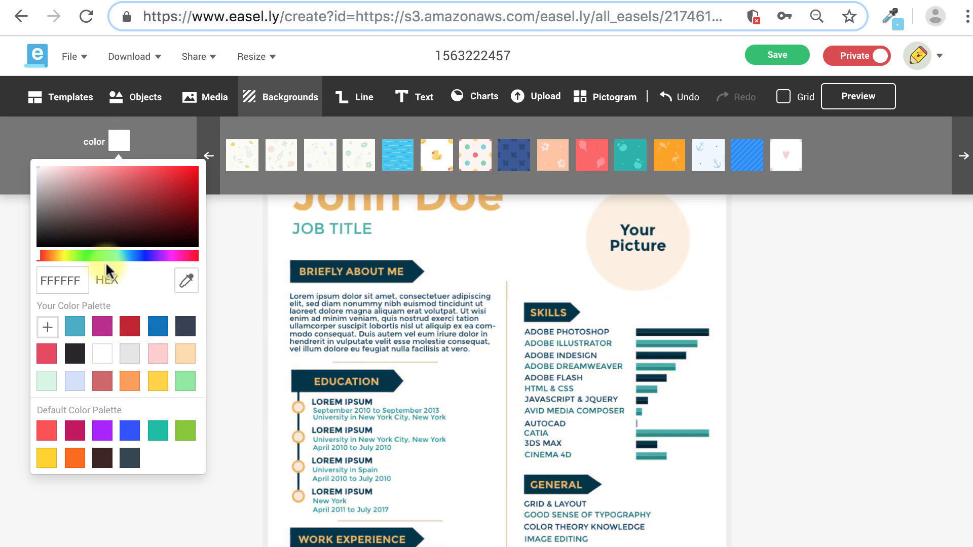
{"action": "left_click", "coordinate": [99, 256]}
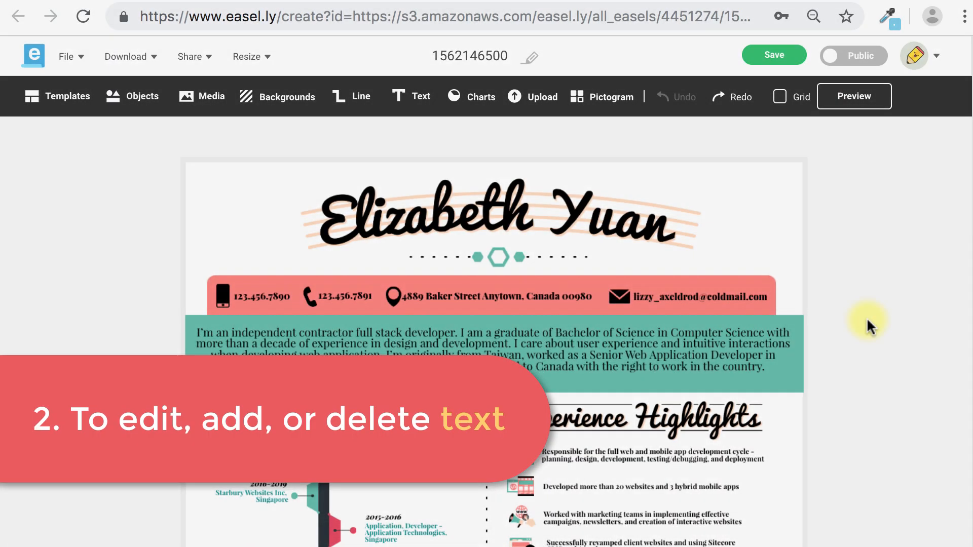
{"action": "left_click", "coordinate": [700, 296]}
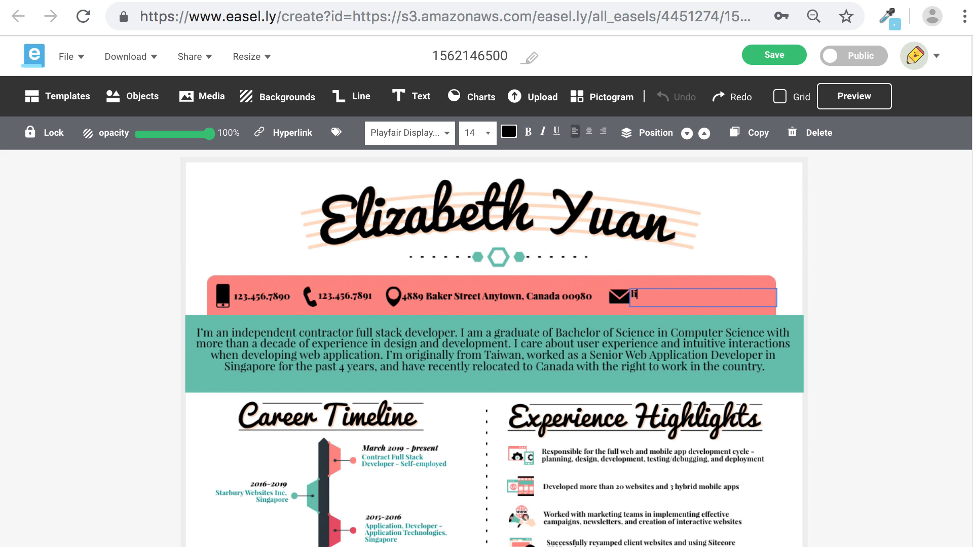
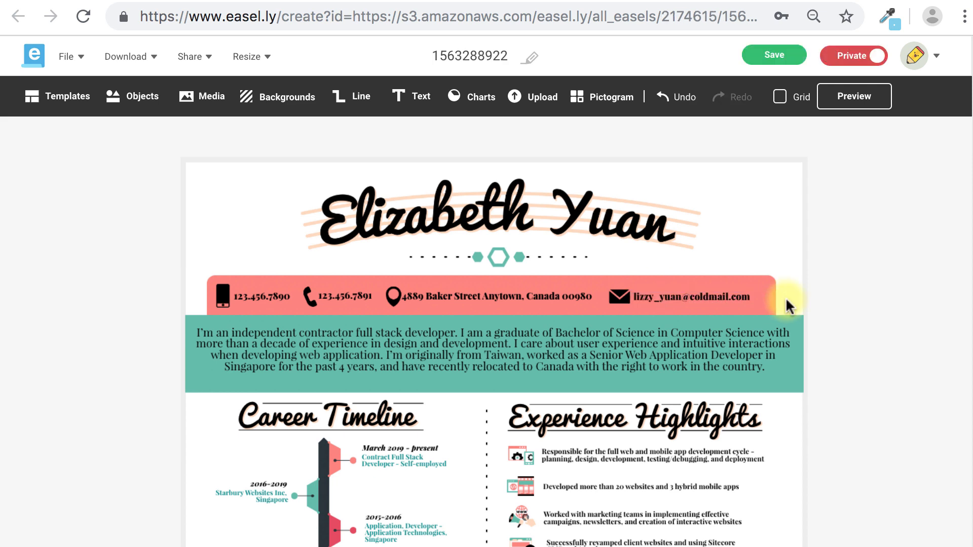
{"action": "left_click", "coordinate": [695, 296]}
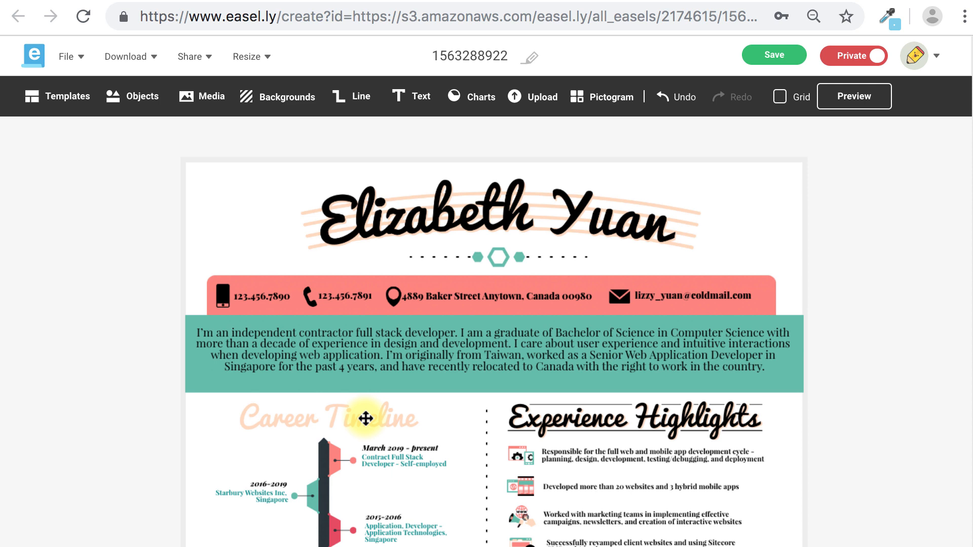
{"action": "mouse_move", "coordinate": [421, 96]}
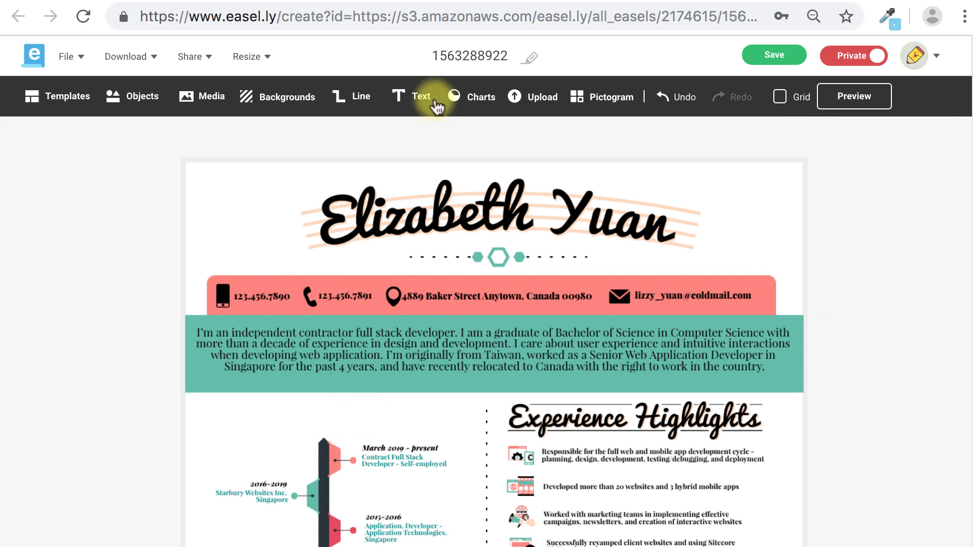
Place a body text box above the timeline reading 'Work Experience'.
{"action": "left_click", "coordinate": [412, 96]}
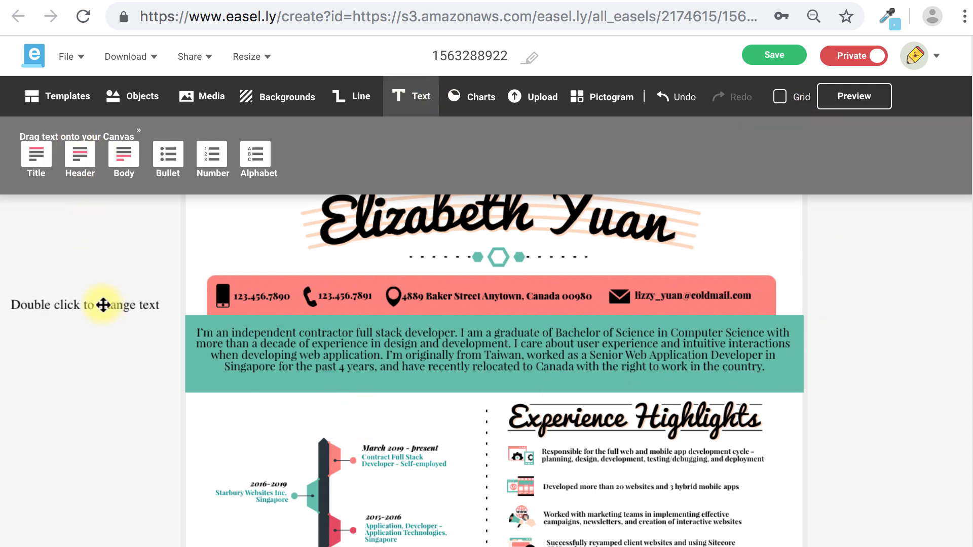
{"action": "left_click_drag", "start_coordinate": [83, 304], "coordinate": [334, 420]}
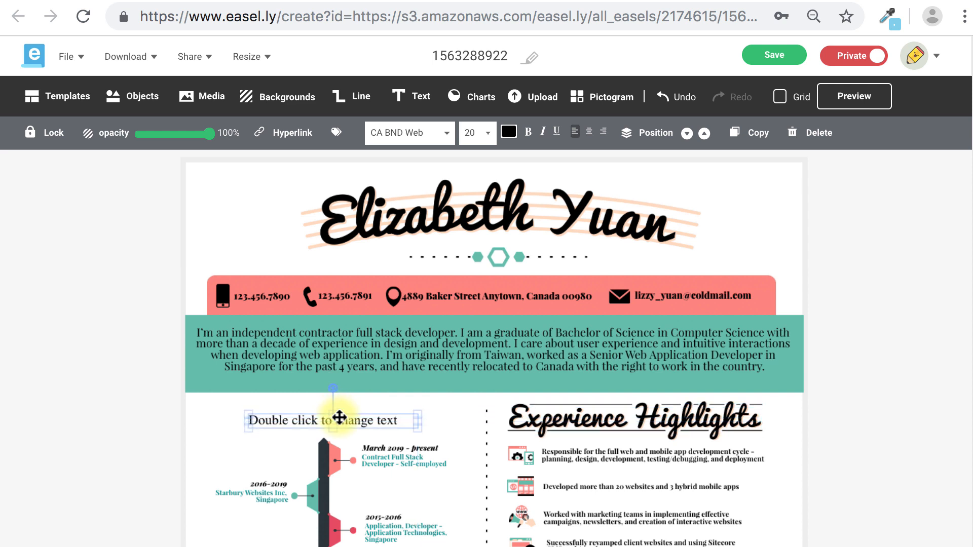
{"action": "type", "text": "Work Experi"}
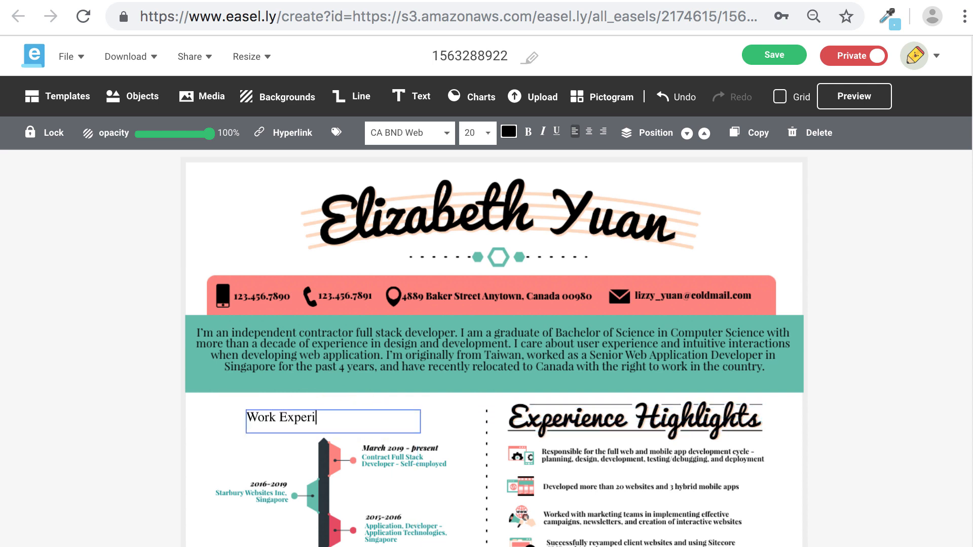
{"action": "type", "text": "ence"}
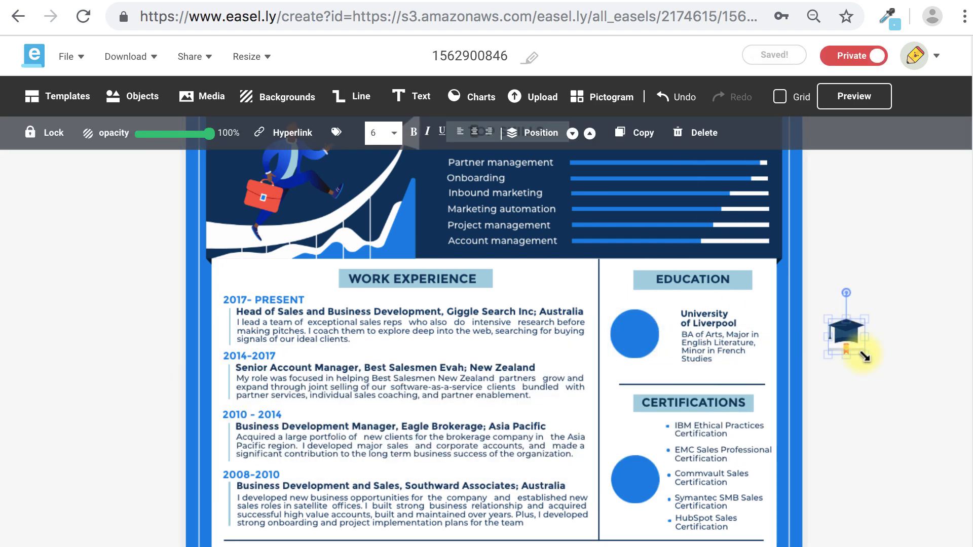
Enlarge the graduation cap icon, shrink it back down, move it, and select it.
{"action": "left_click_drag", "start_coordinate": [863, 356], "coordinate": [897, 413]}
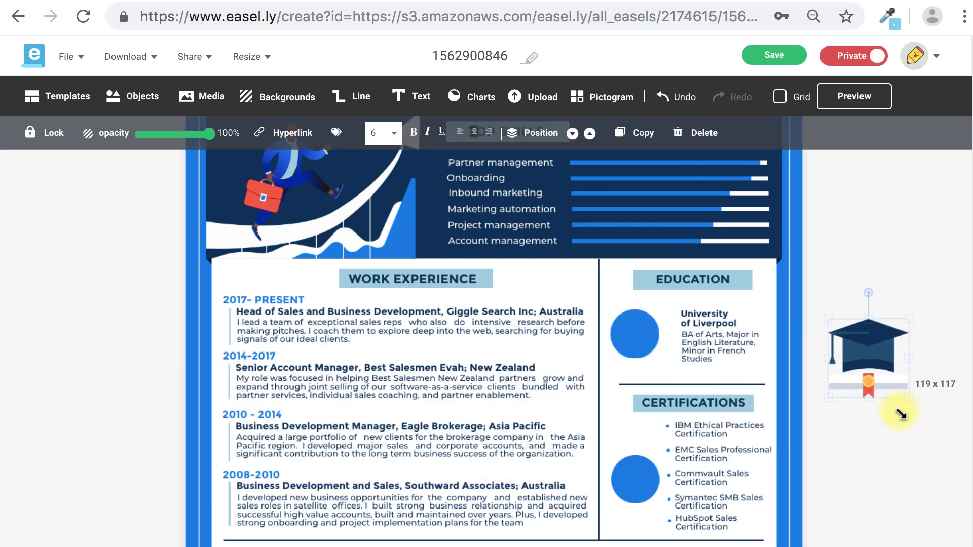
{"action": "left_click_drag", "start_coordinate": [901, 414], "coordinate": [859, 374]}
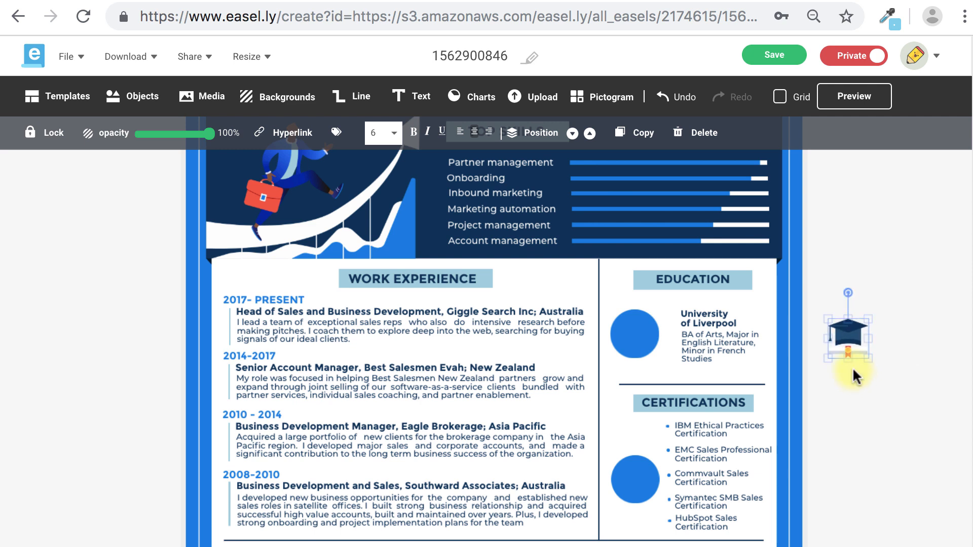
{"action": "left_click_drag", "start_coordinate": [848, 292], "coordinate": [865, 366]}
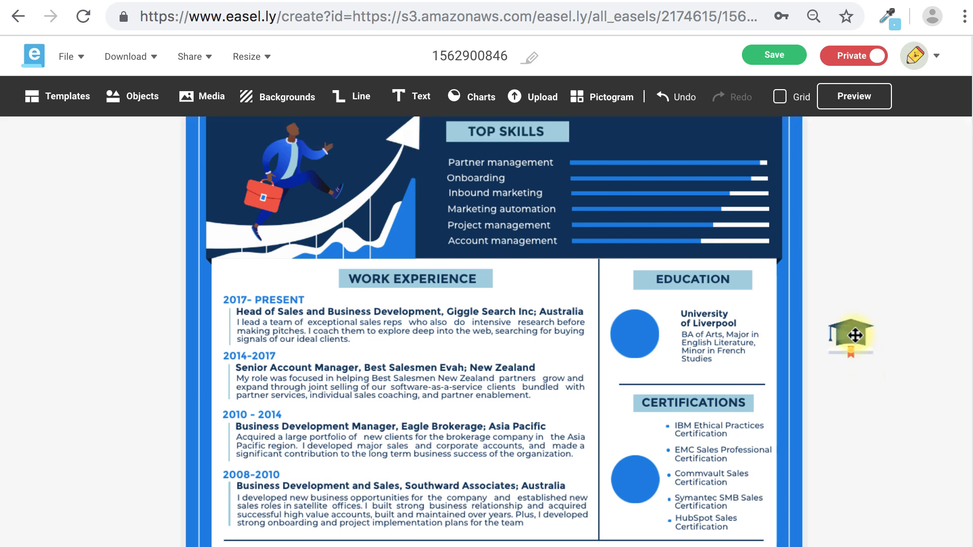
{"action": "left_click", "coordinate": [851, 335]}
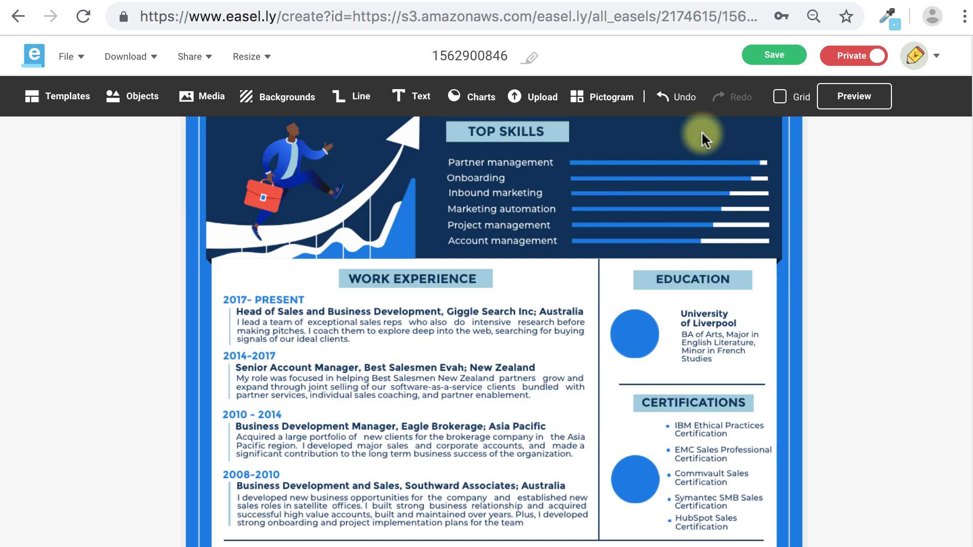
{"action": "mouse_move", "coordinate": [552, 278]}
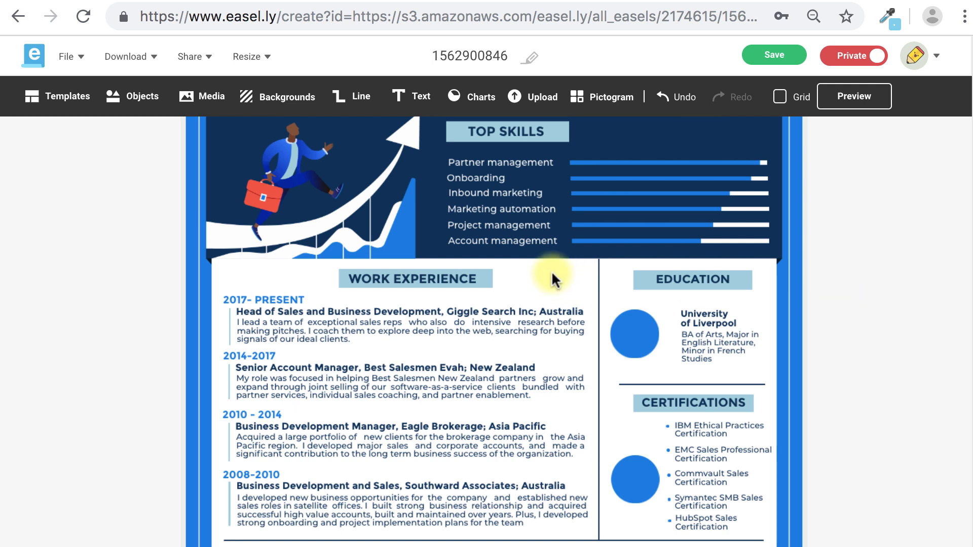
Search icons for 'education' and drag the graduation cap beside the EDUCATION heading.
{"action": "left_click", "coordinate": [142, 96]}
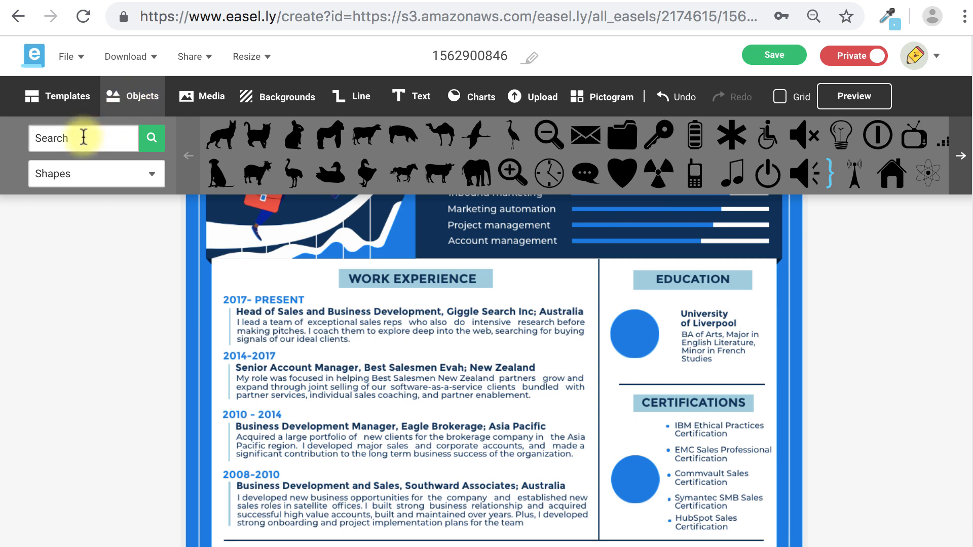
{"action": "type", "text": "education"}
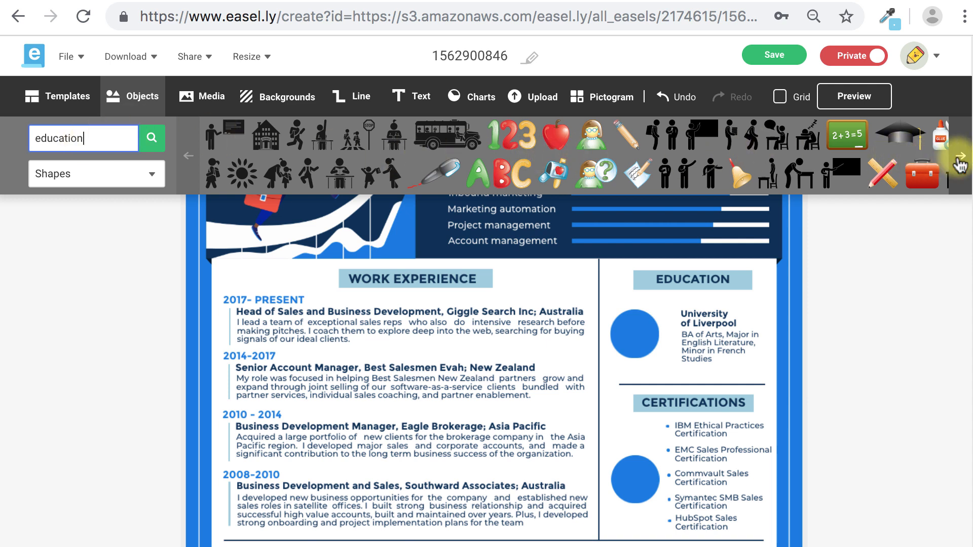
{"action": "left_click", "coordinate": [962, 156]}
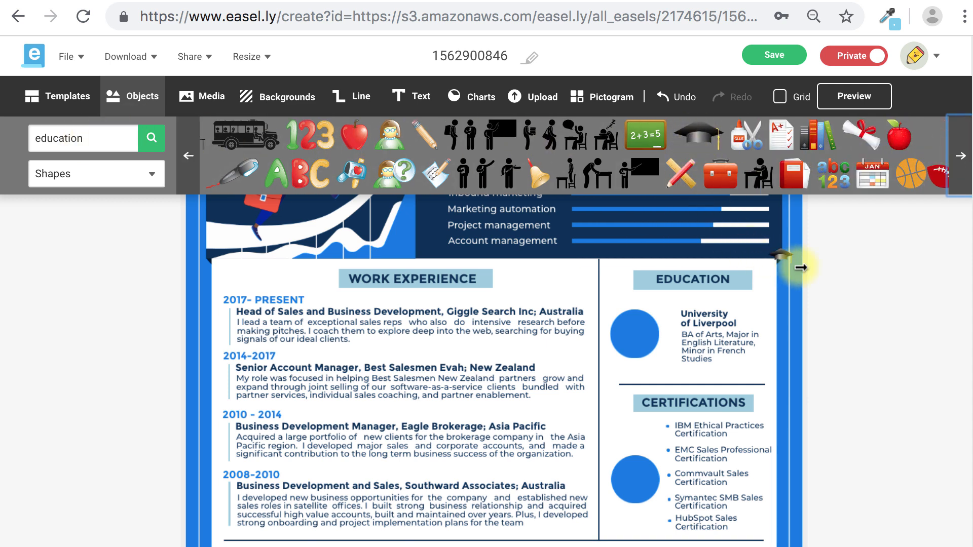
{"action": "left_click", "coordinate": [801, 267]}
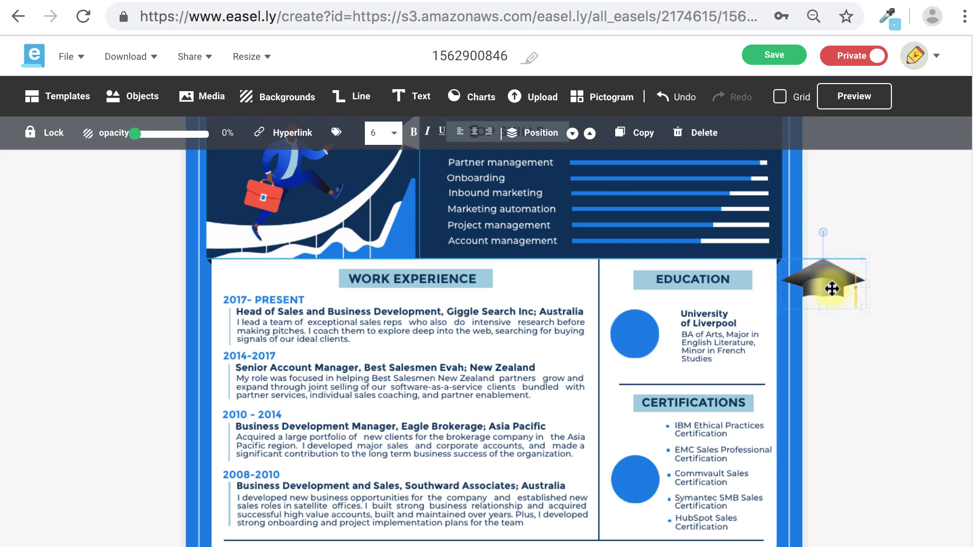
{"action": "left_click_drag", "start_coordinate": [826, 279], "coordinate": [844, 286]}
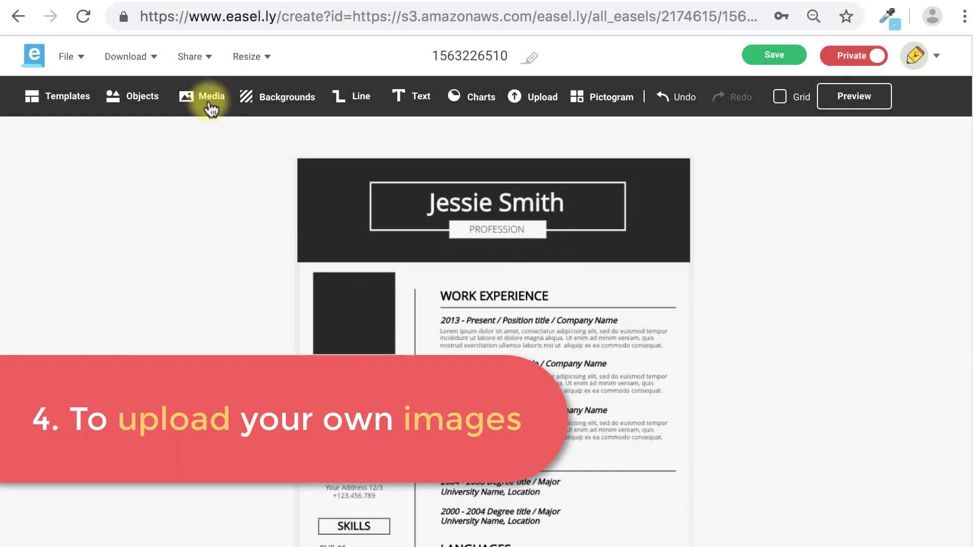
Upload the profile headshot and place it in the dark picture box above PROFILE.
{"action": "left_click", "coordinate": [211, 96]}
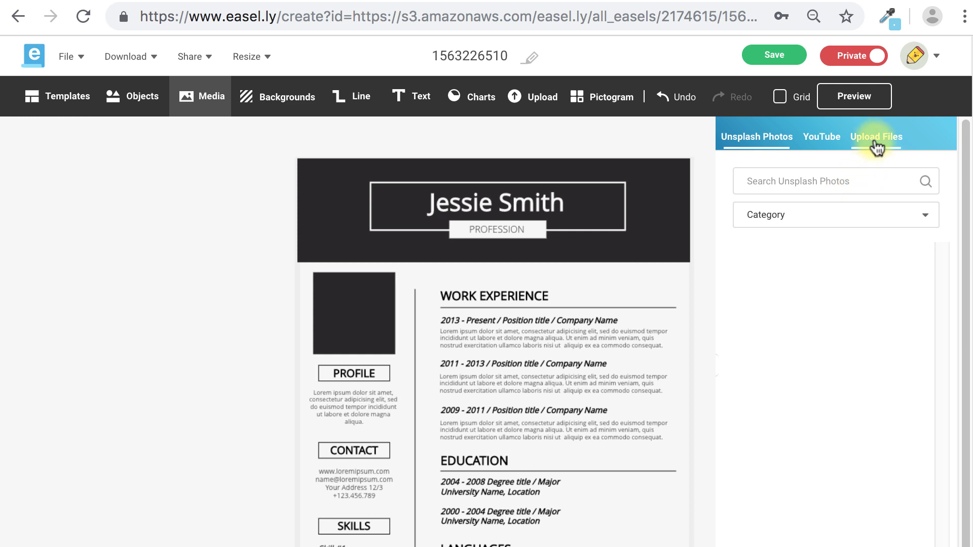
{"action": "left_click", "coordinate": [876, 136]}
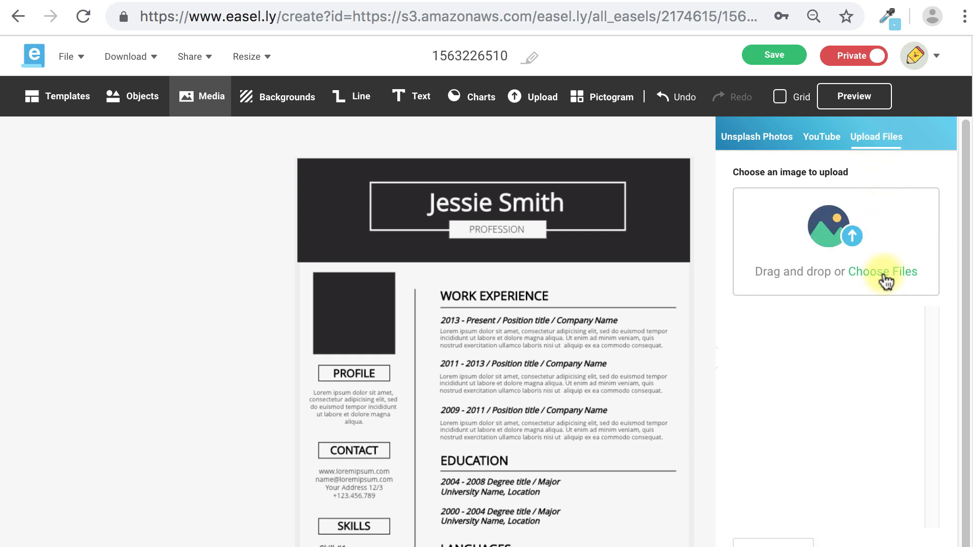
{"action": "left_click", "coordinate": [883, 271]}
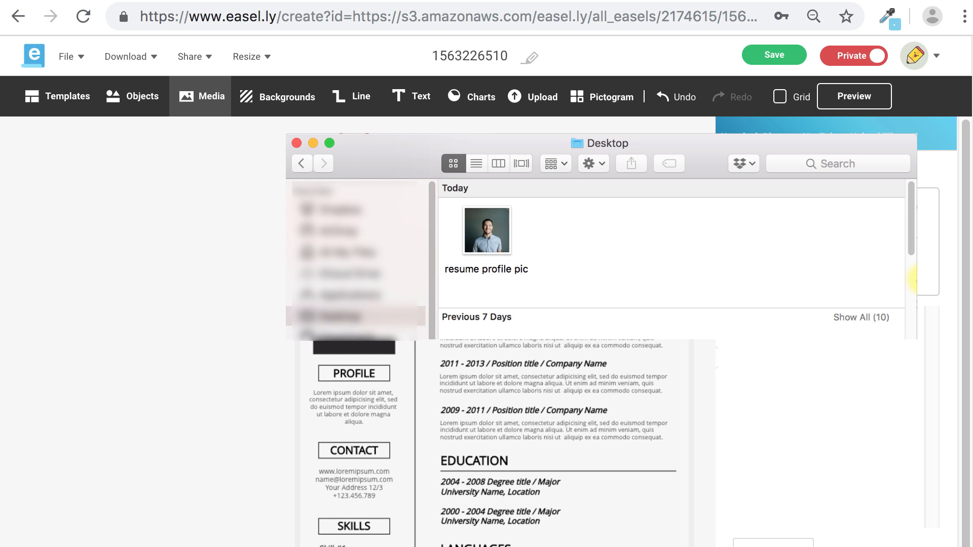
{"action": "left_click", "coordinate": [487, 230]}
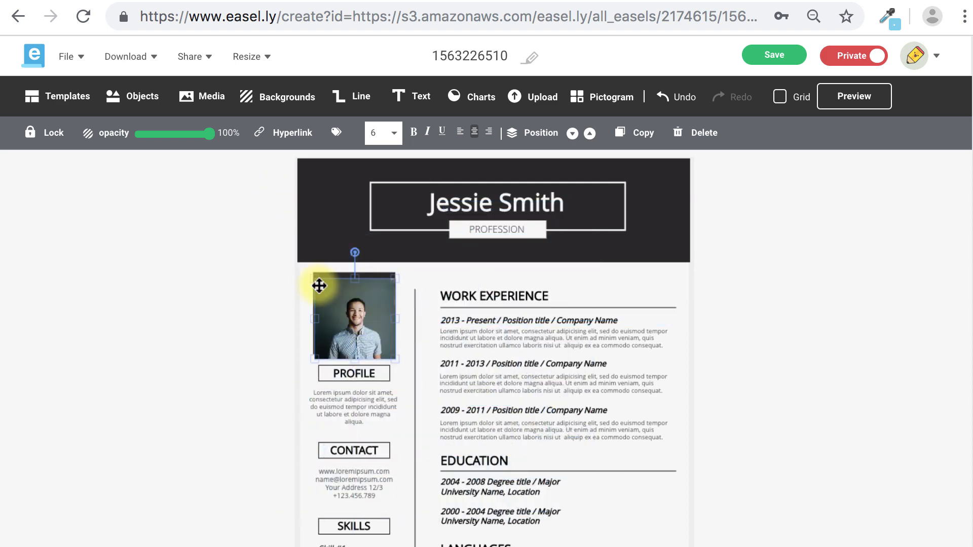
{"action": "left_click", "coordinate": [247, 273]}
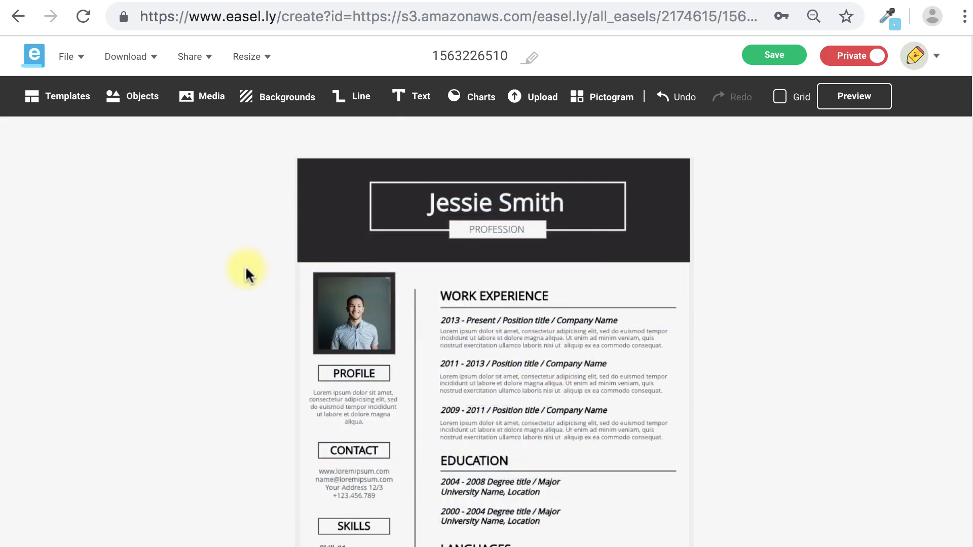
{"action": "left_click", "coordinate": [211, 97]}
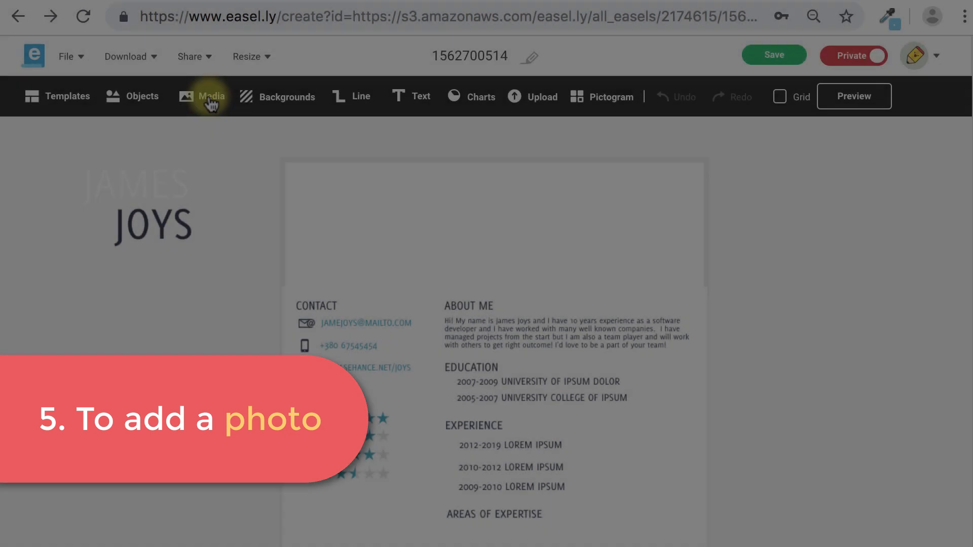
Search stock photos for 'business' and use the glasses-on-laptop photo as the header.
{"action": "left_click", "coordinate": [212, 96]}
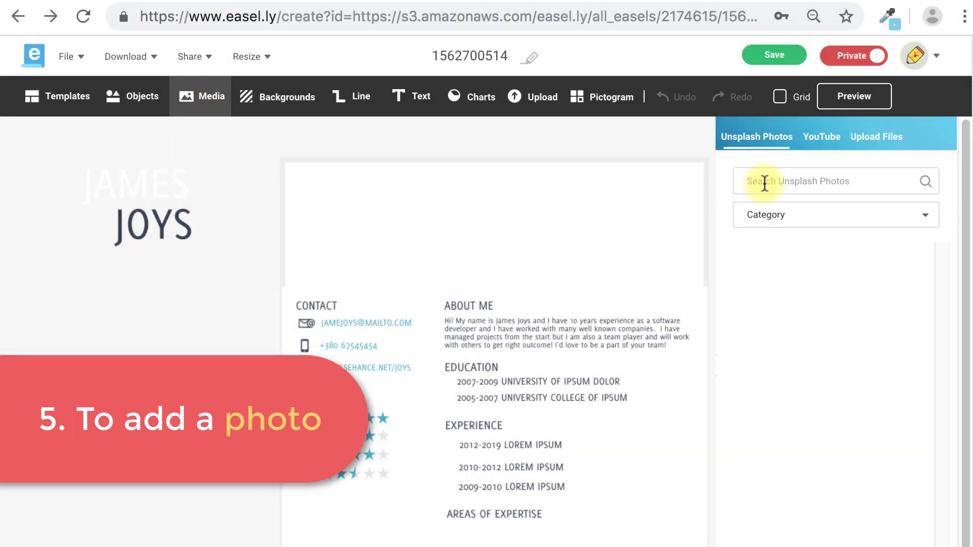
{"action": "type", "text": "business"}
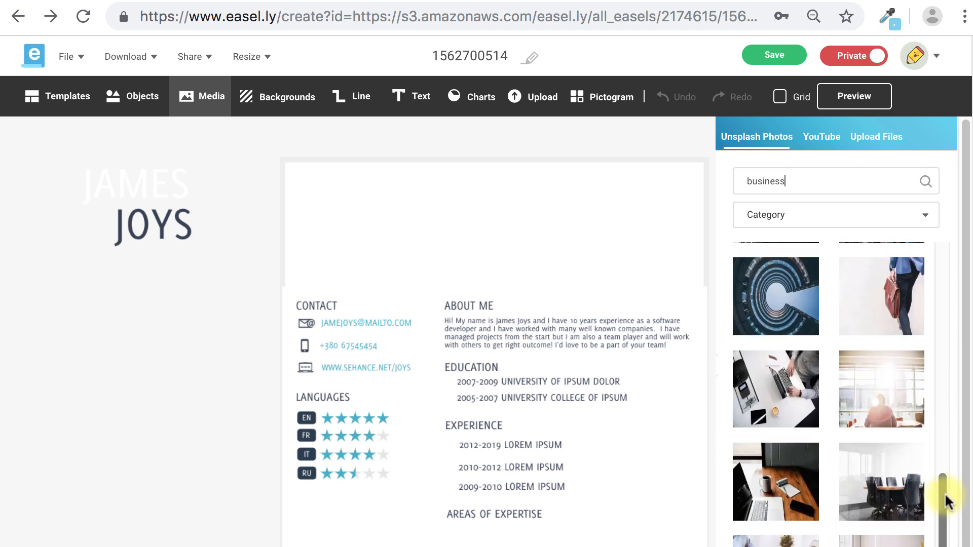
{"action": "scroll", "scroll_direction": "down", "scroll_amount": 3}
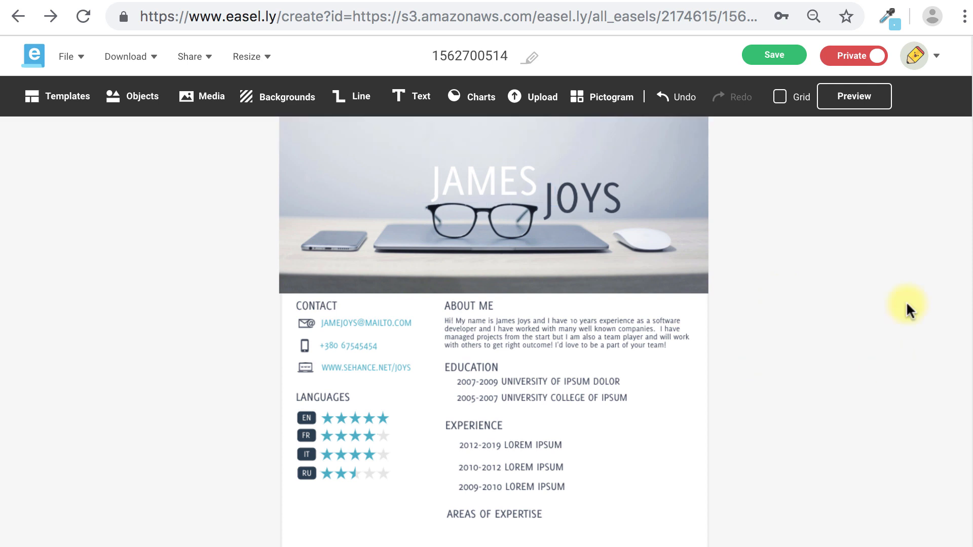
{"action": "left_click", "coordinate": [854, 96]}
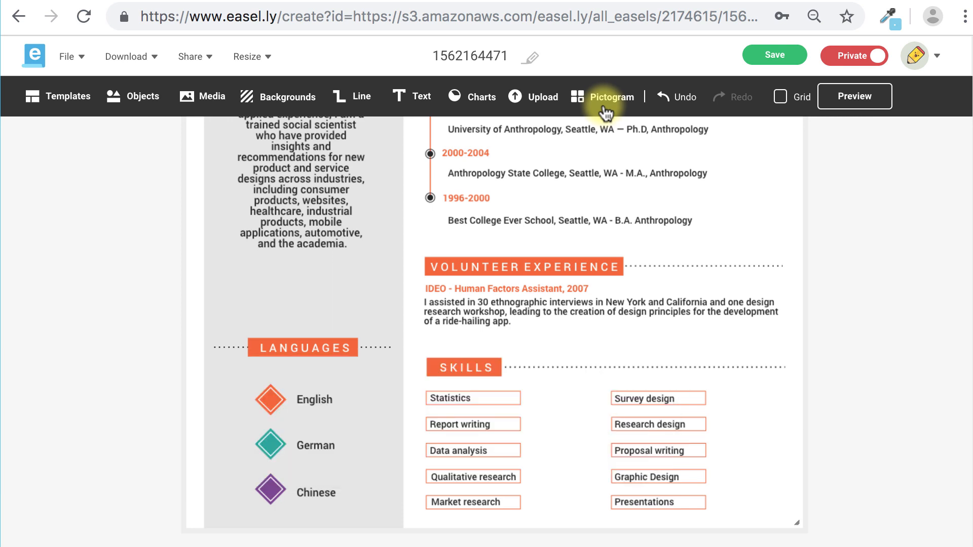
Add a purple pictogram with 5 columns and fill all five circles.
{"action": "left_click", "coordinate": [612, 96]}
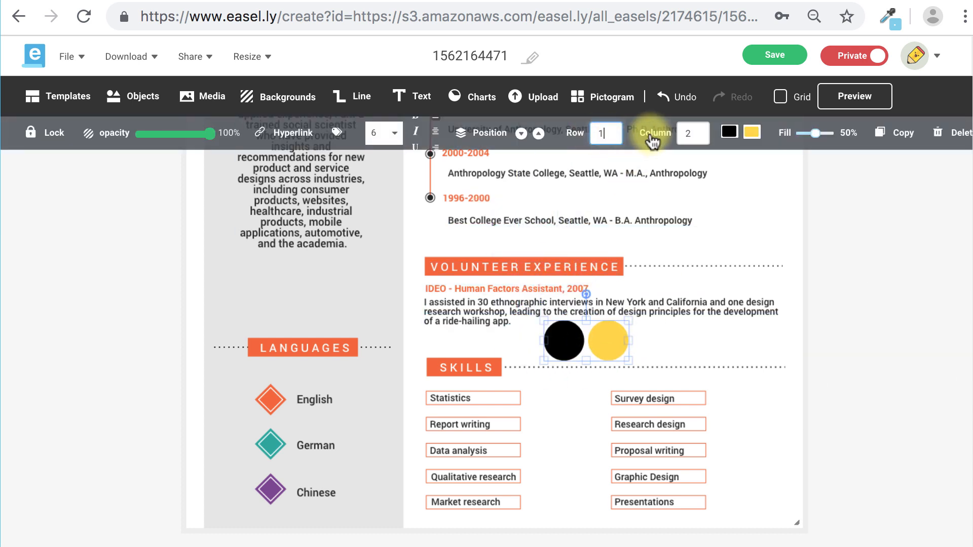
{"action": "type", "text": "5"}
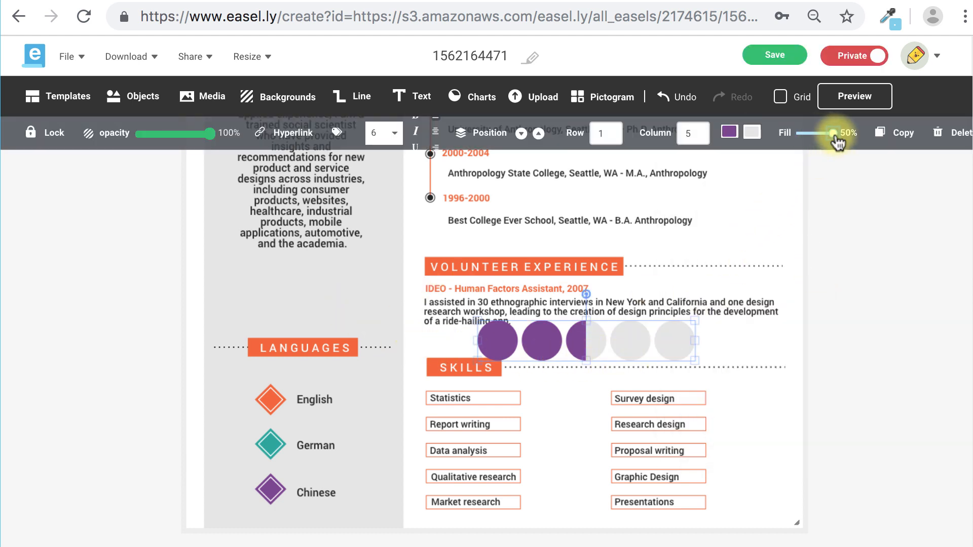
{"action": "left_click_drag", "start_coordinate": [826, 133], "coordinate": [835, 133]}
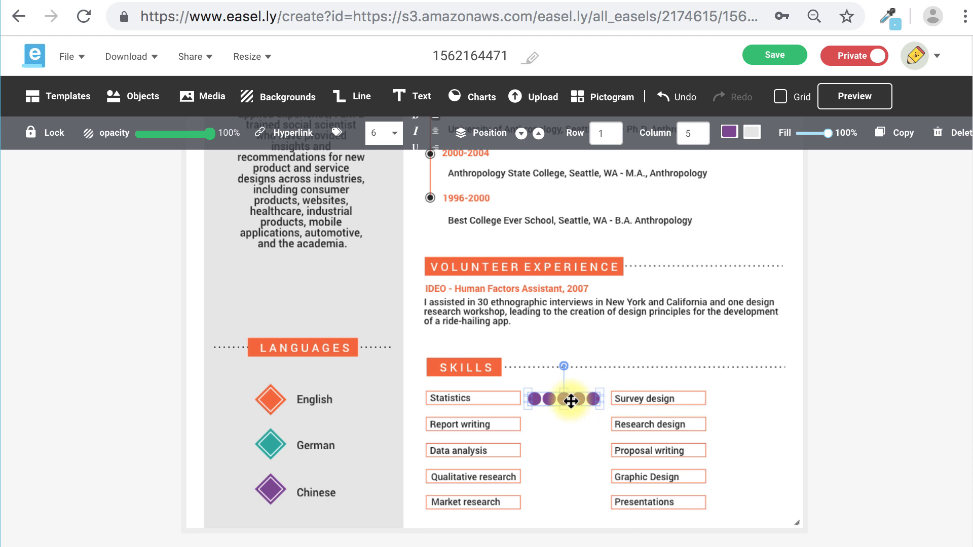
Align the full five-dot rating beside Statistics and paste a 74%-filled copy beside Report writing.
{"action": "left_click_drag", "start_coordinate": [570, 400], "coordinate": [562, 442]}
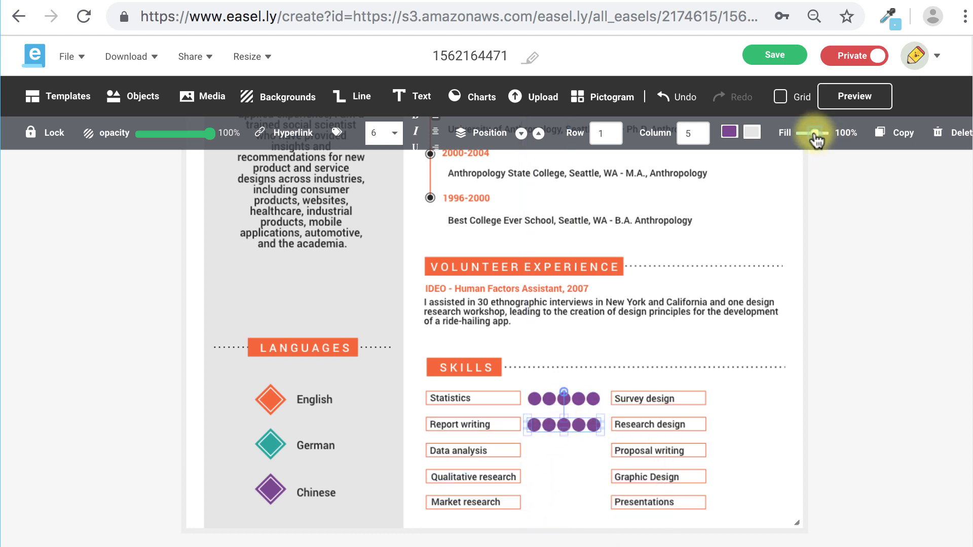
{"action": "left_click_drag", "start_coordinate": [819, 133], "coordinate": [810, 133]}
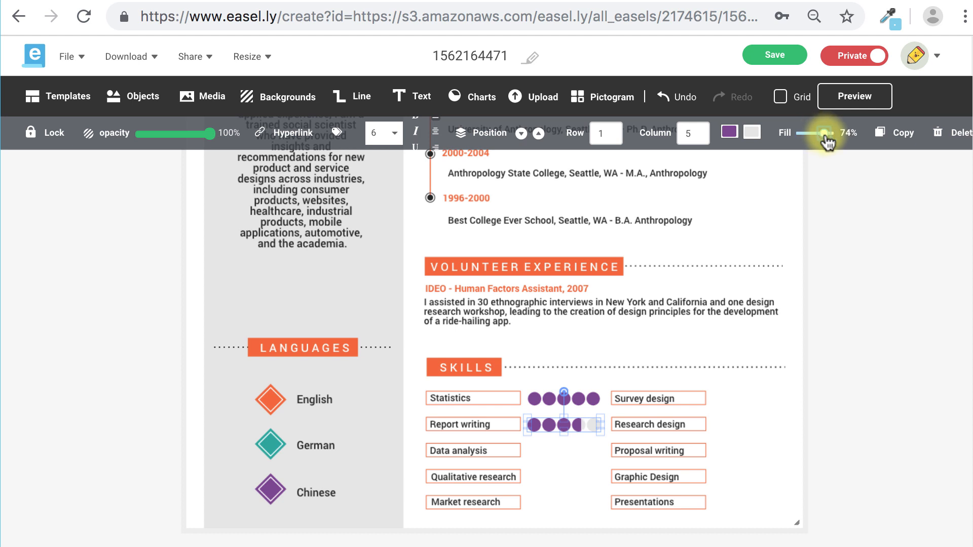
{"action": "right_click", "coordinate": [564, 426]}
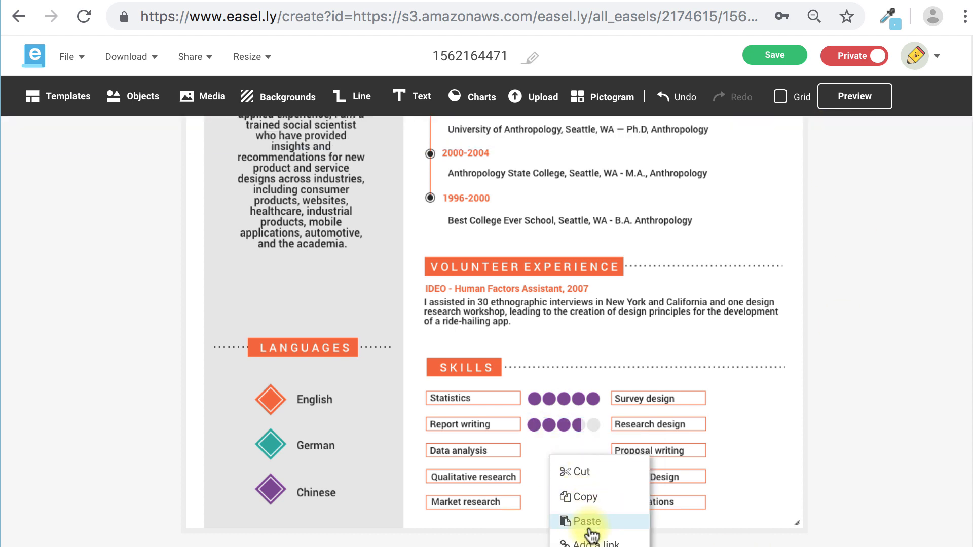
{"action": "left_click", "coordinate": [587, 520]}
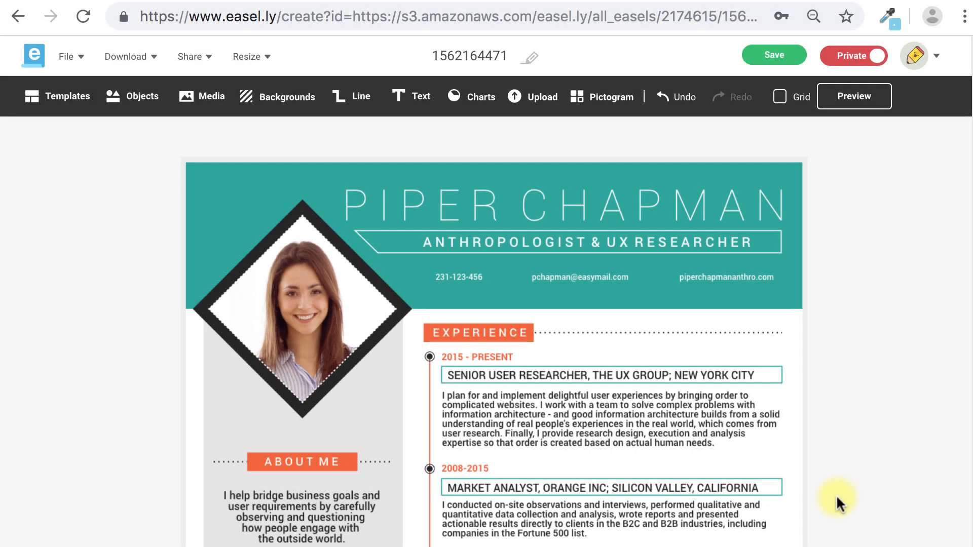
Download the teal anthropologist resume as PDF (Print).
{"action": "left_click", "coordinate": [127, 56]}
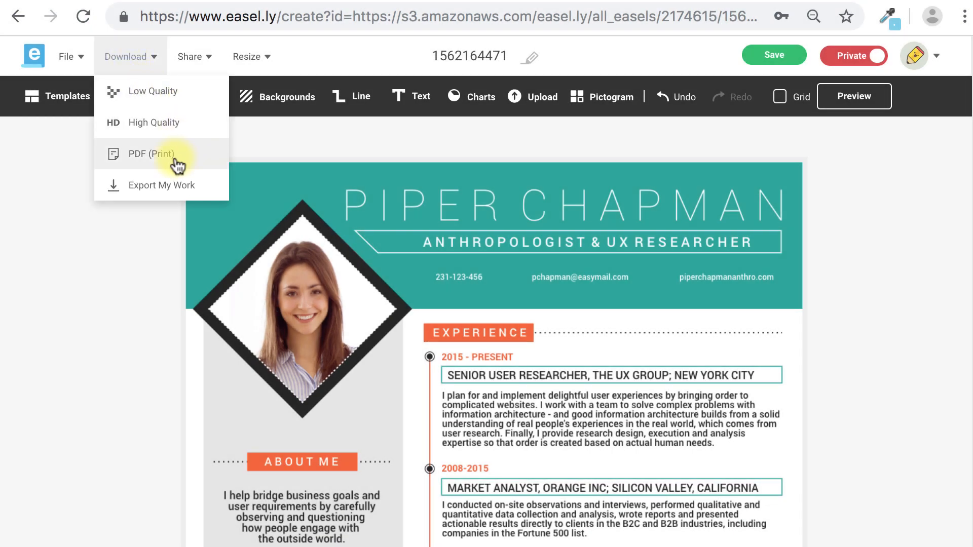
{"action": "left_click", "coordinate": [147, 154]}
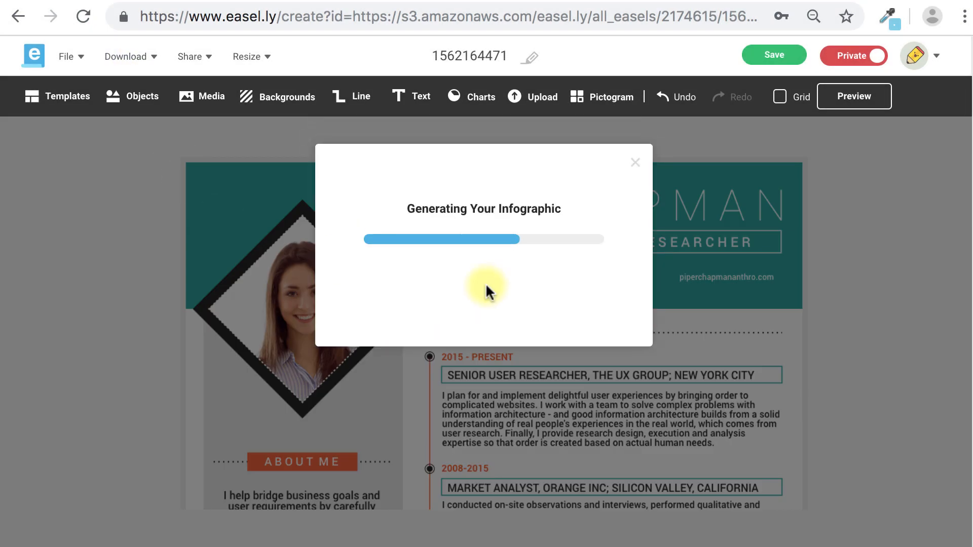